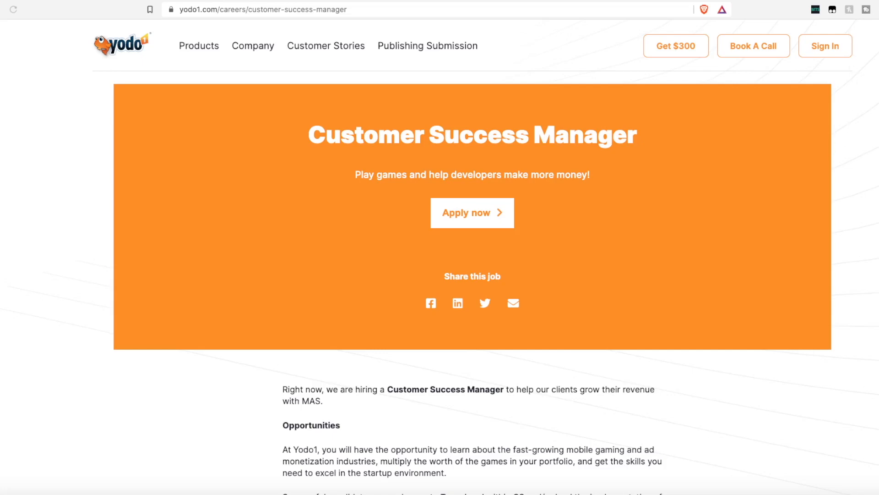
{"action": "scroll", "scroll_direction": "down", "scroll_amount": 3}
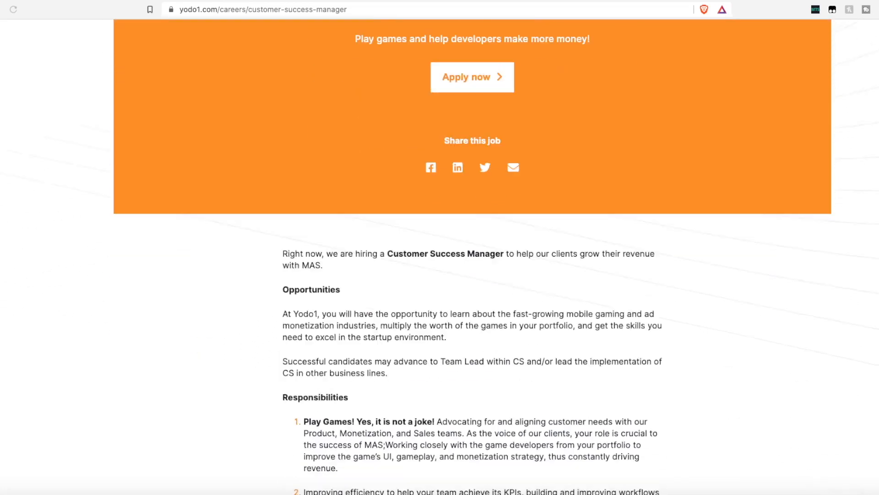
{"action": "scroll", "scroll_direction": "down", "scroll_amount": 3}
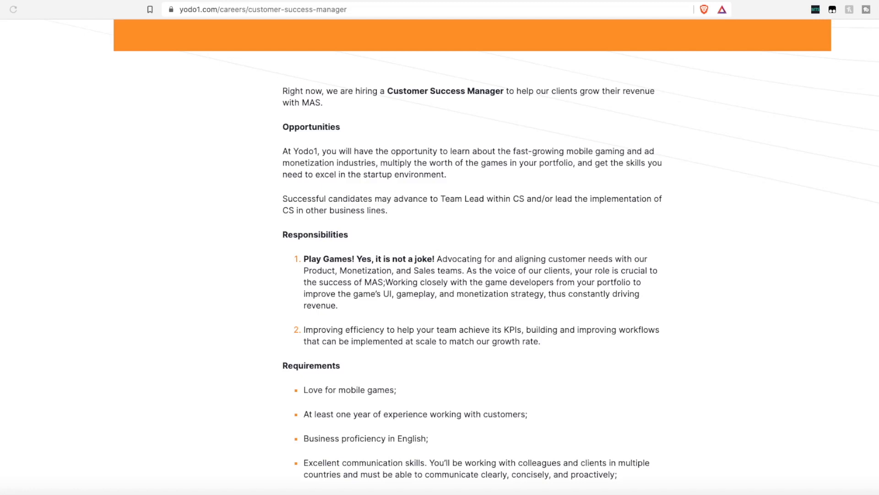
{"action": "scroll", "scroll_direction": "down", "scroll_amount": 3}
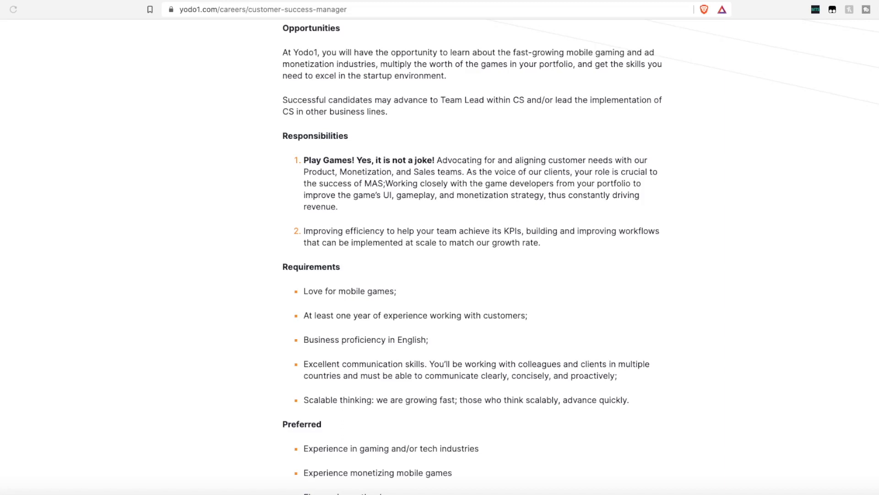
{"action": "scroll", "scroll_direction": "down", "scroll_amount": 3}
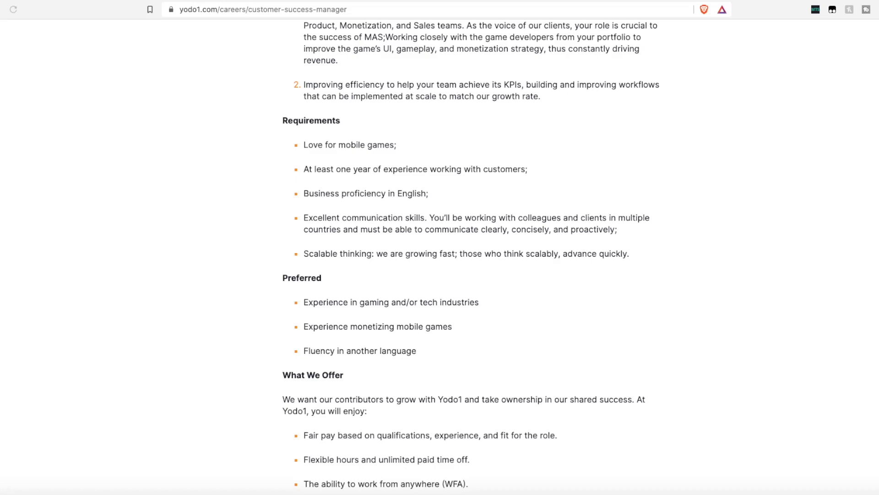
{"action": "scroll", "scroll_direction": "down", "scroll_amount": 3}
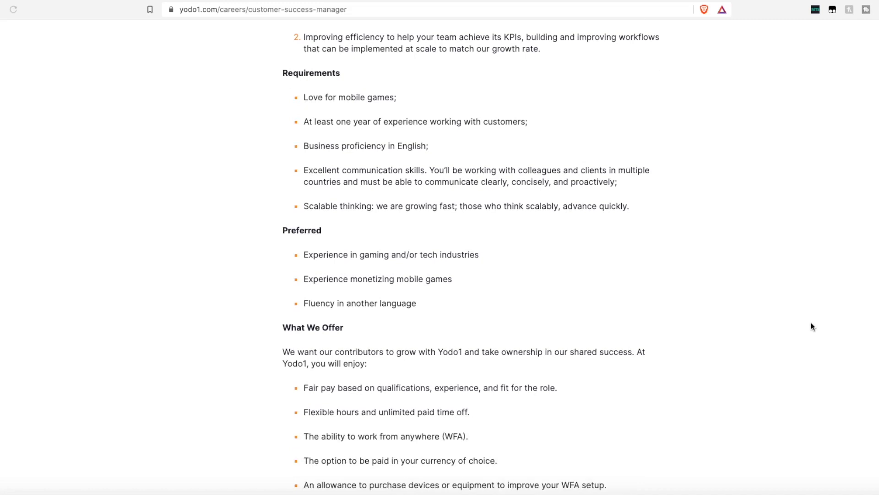
{"action": "scroll", "scroll_direction": "down", "scroll_amount": 3}
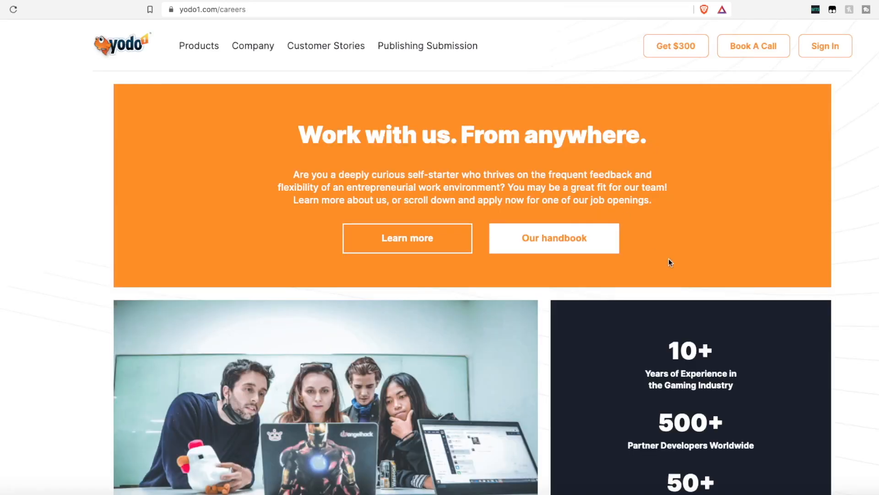
{"action": "scroll", "scroll_direction": "up", "scroll_amount": 3}
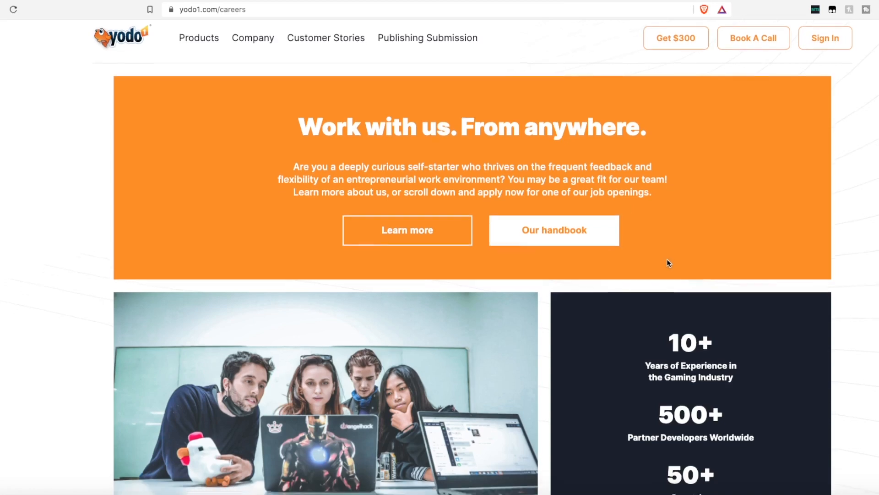
{"action": "scroll", "scroll_direction": "down", "scroll_amount": 3}
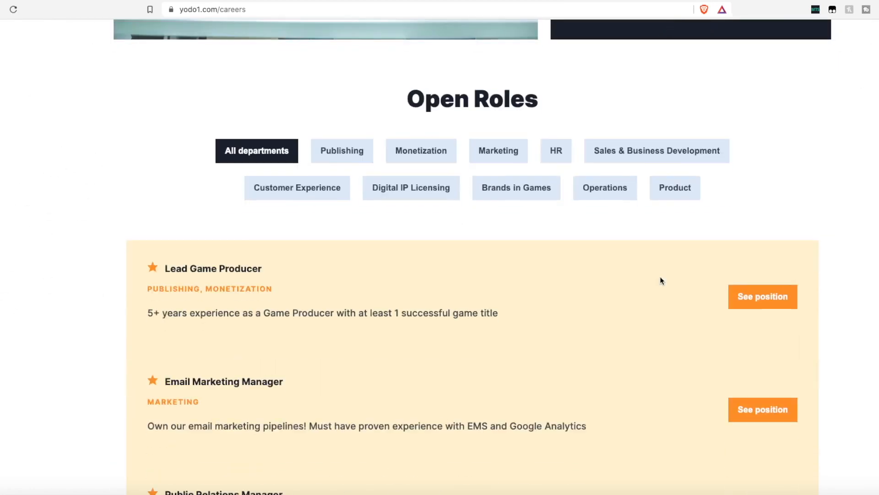
{"action": "scroll", "scroll_direction": "down", "scroll_amount": 3}
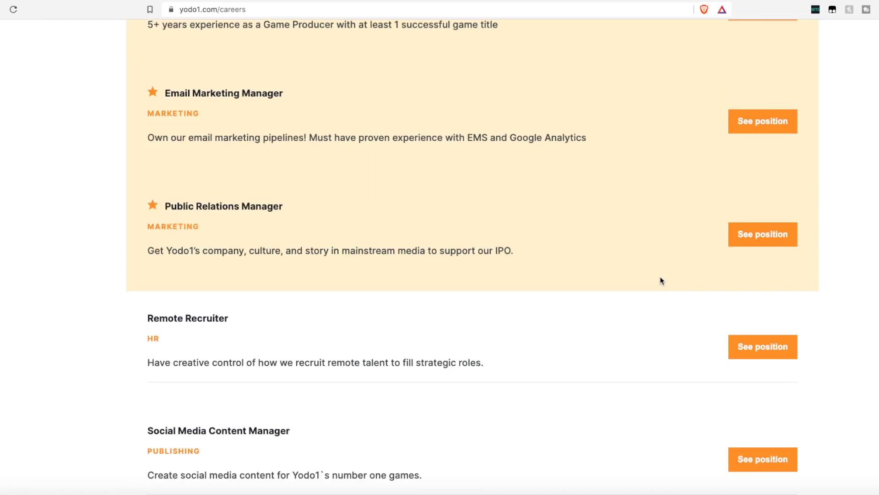
{"action": "scroll", "scroll_direction": "down", "scroll_amount": 3}
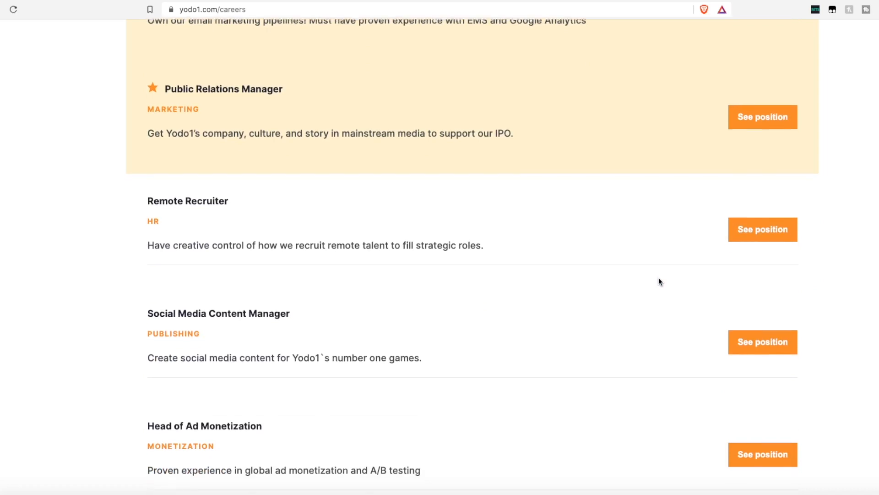
{"action": "scroll", "scroll_direction": "down", "scroll_amount": 3}
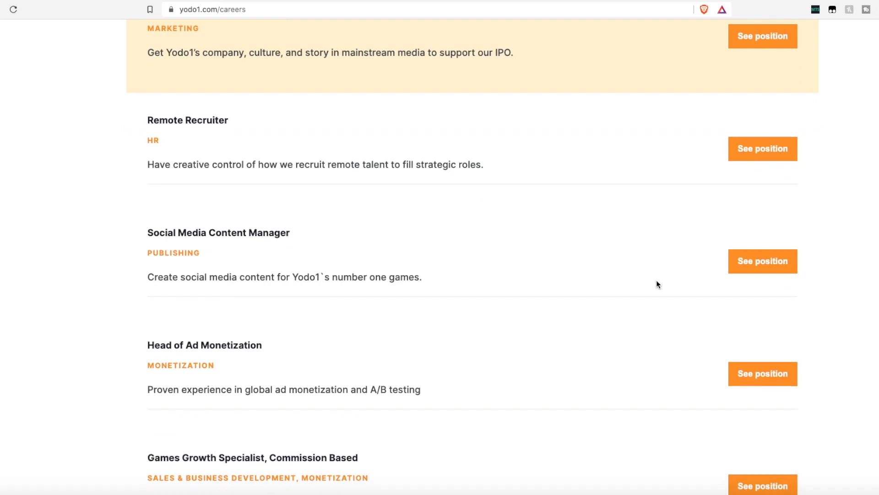
{"action": "scroll", "scroll_direction": "down", "scroll_amount": 3}
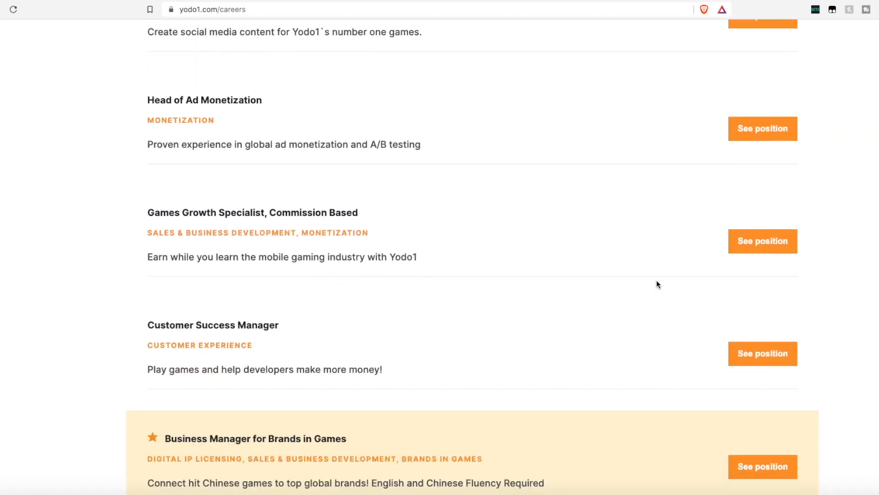
{"action": "scroll", "scroll_direction": "up", "scroll_amount": 3}
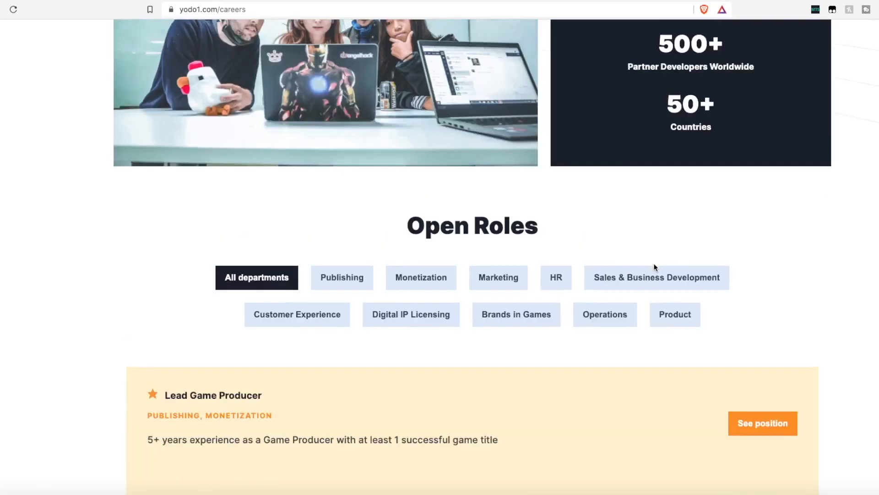
{"action": "scroll", "scroll_direction": "up", "scroll_amount": 3}
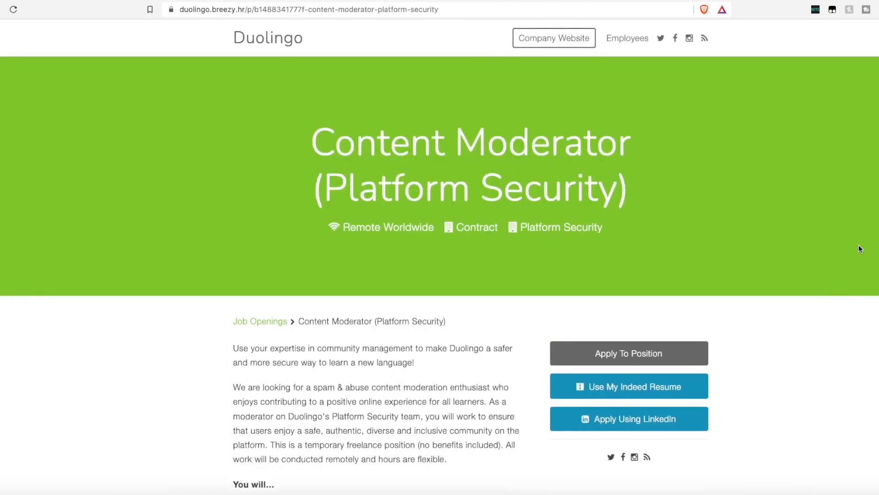
{"action": "mouse_move", "coordinate": [854, 191]}
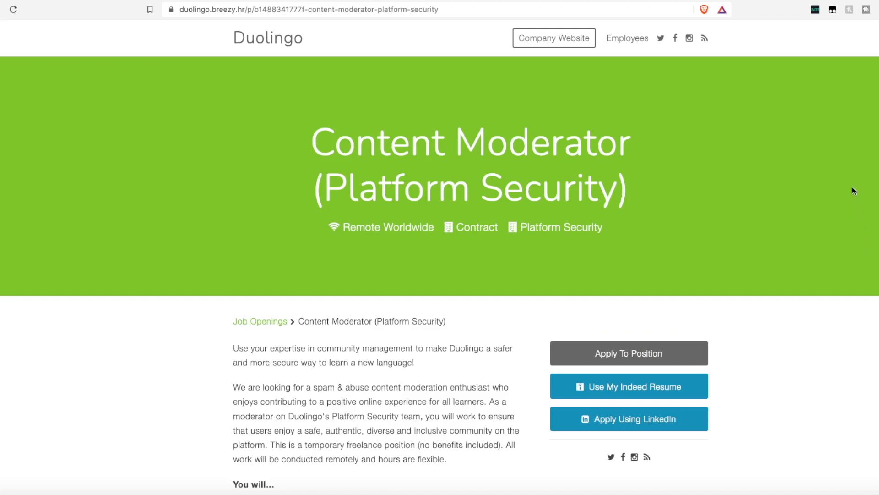
{"action": "mouse_move", "coordinate": [827, 218]}
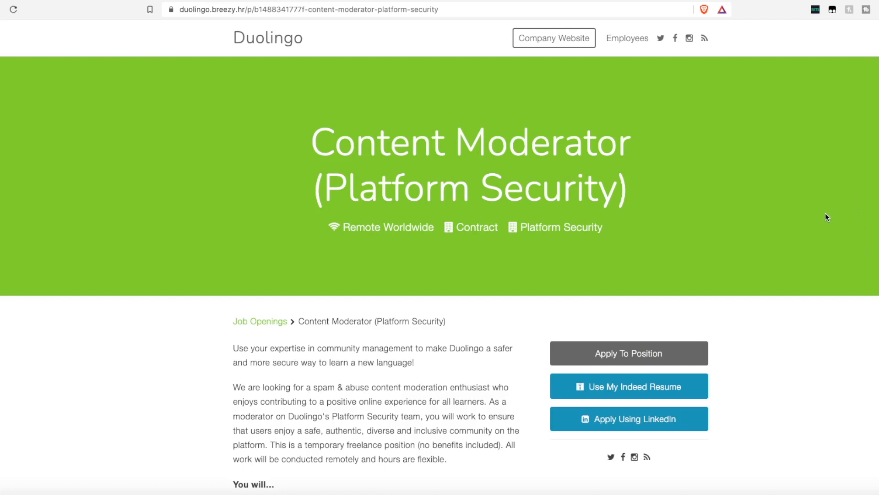
{"action": "scroll", "scroll_direction": "down", "scroll_amount": 3}
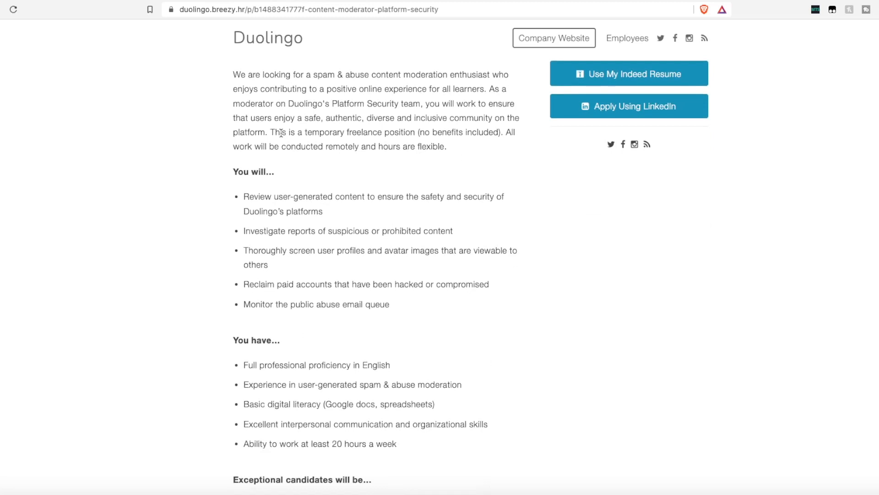
{"action": "mouse_move", "coordinate": [263, 143]}
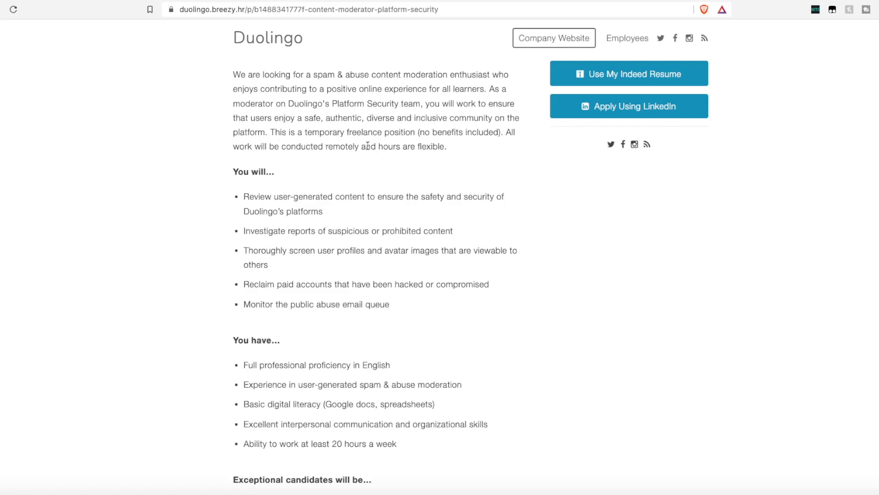
{"action": "scroll", "scroll_direction": "up", "scroll_amount": 3}
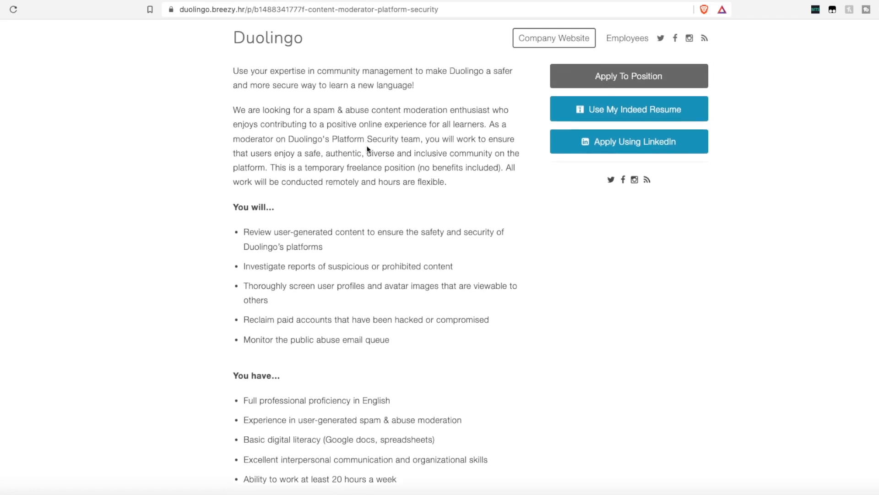
{"action": "mouse_move", "coordinate": [315, 107]}
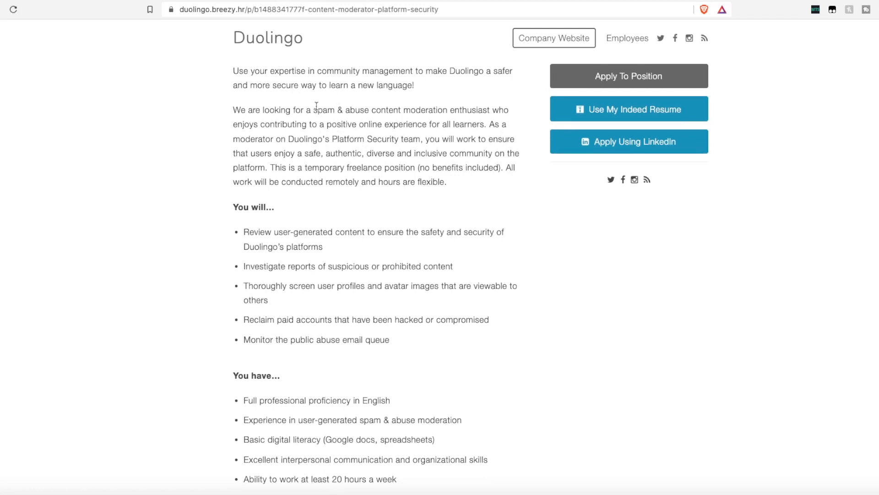
{"action": "scroll", "scroll_direction": "down", "scroll_amount": 3}
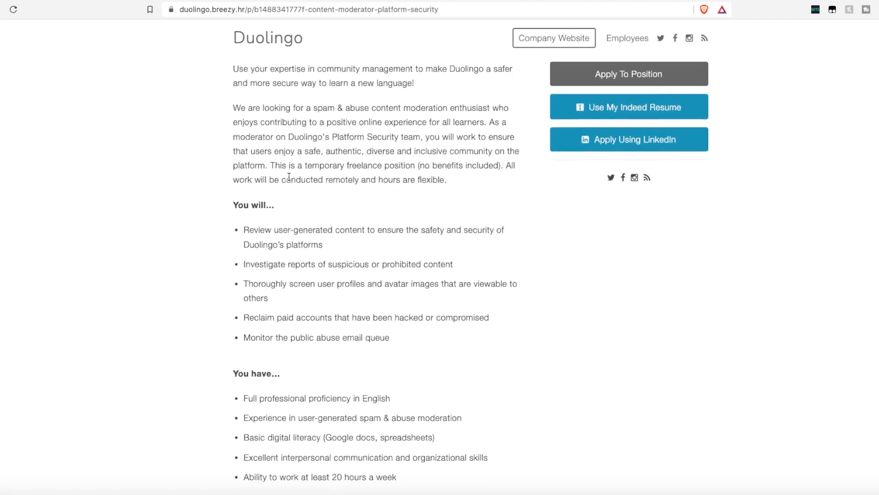
{"action": "scroll", "scroll_direction": "down", "scroll_amount": 3}
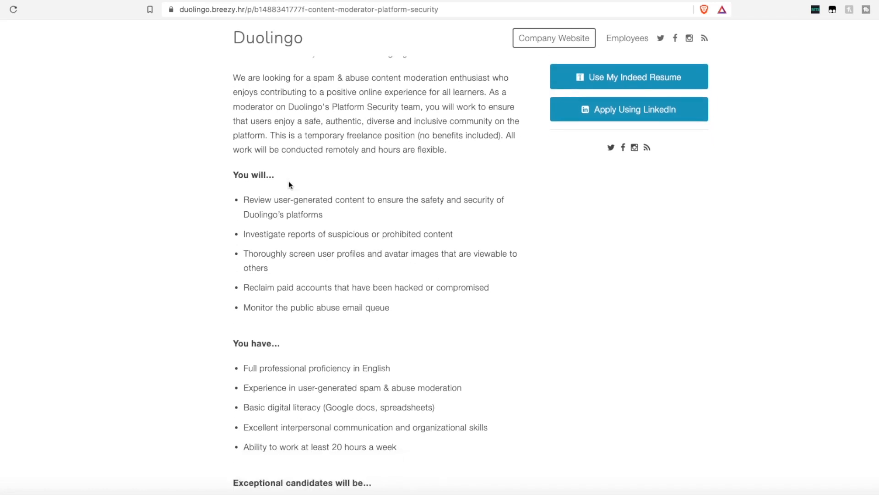
{"action": "mouse_move", "coordinate": [329, 221]}
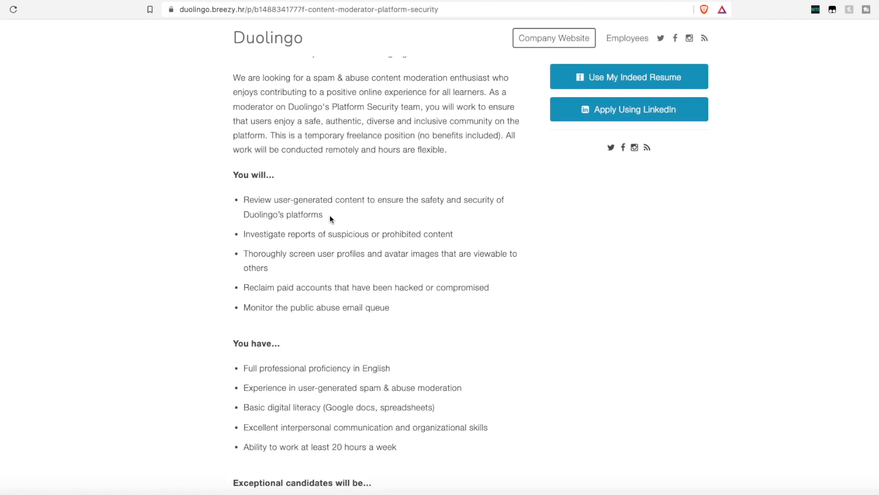
{"action": "mouse_move", "coordinate": [332, 216]}
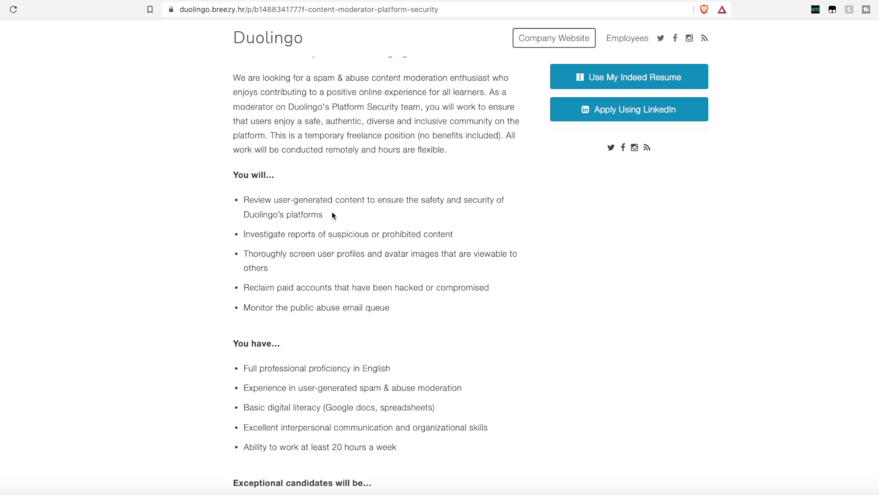
{"action": "mouse_move", "coordinate": [312, 267]}
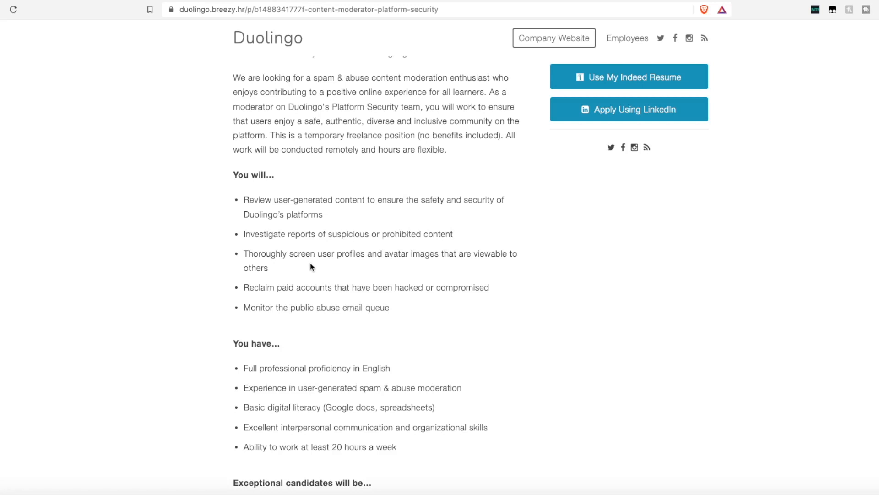
{"action": "mouse_move", "coordinate": [509, 322]}
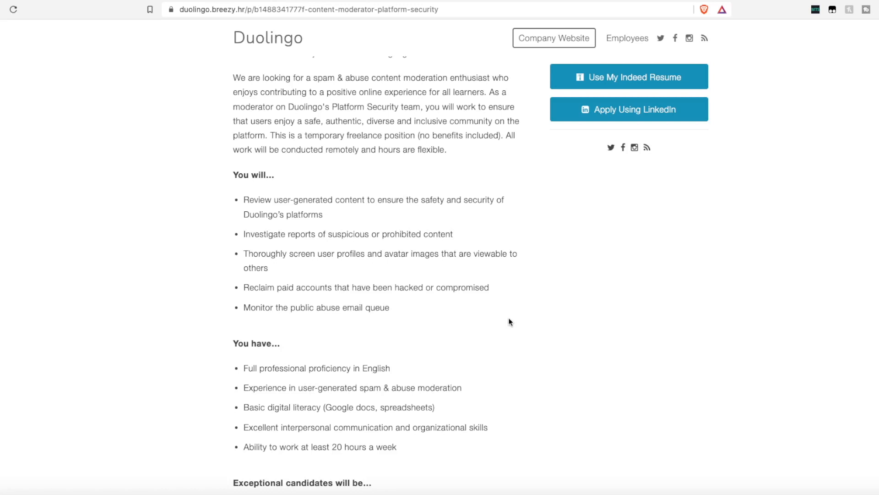
{"action": "scroll", "scroll_direction": "down", "scroll_amount": 3}
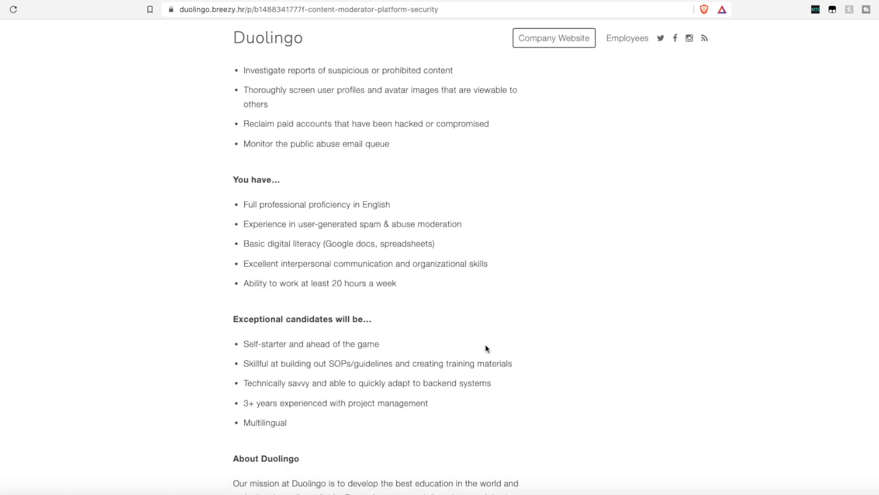
{"action": "scroll", "scroll_direction": "down", "scroll_amount": 3}
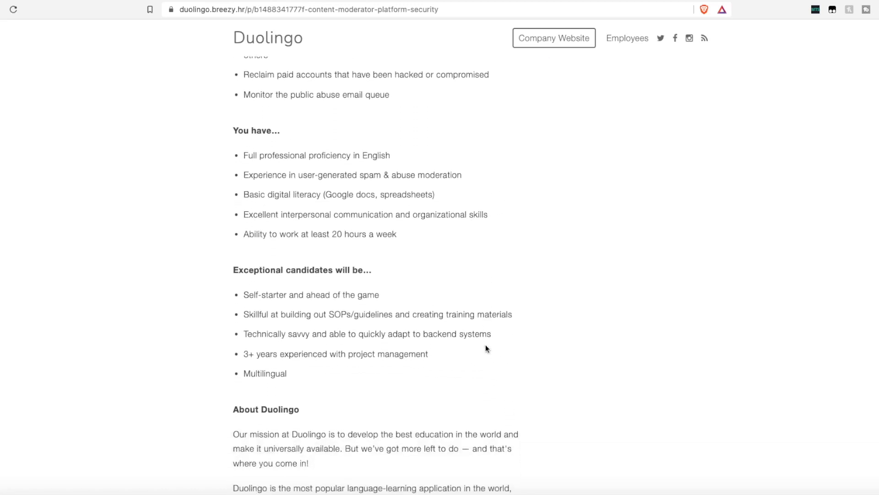
{"action": "mouse_move", "coordinate": [485, 346]}
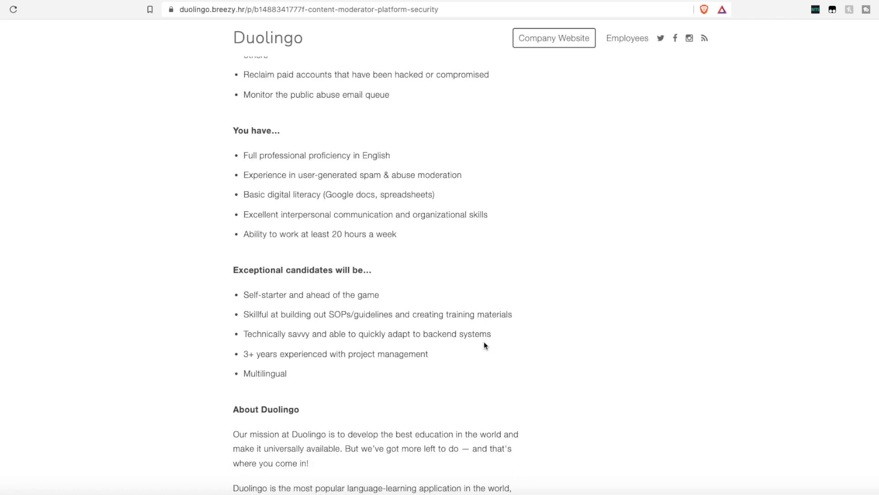
{"action": "mouse_move", "coordinate": [489, 194]}
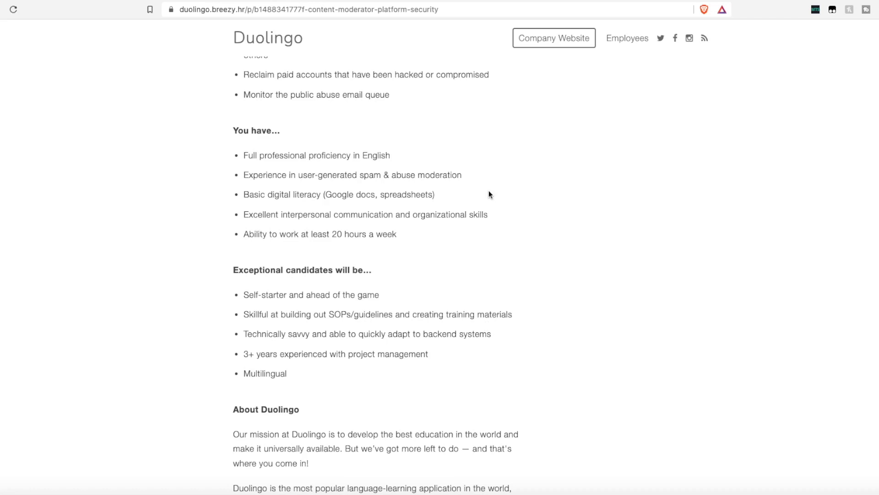
{"action": "mouse_move", "coordinate": [528, 262]}
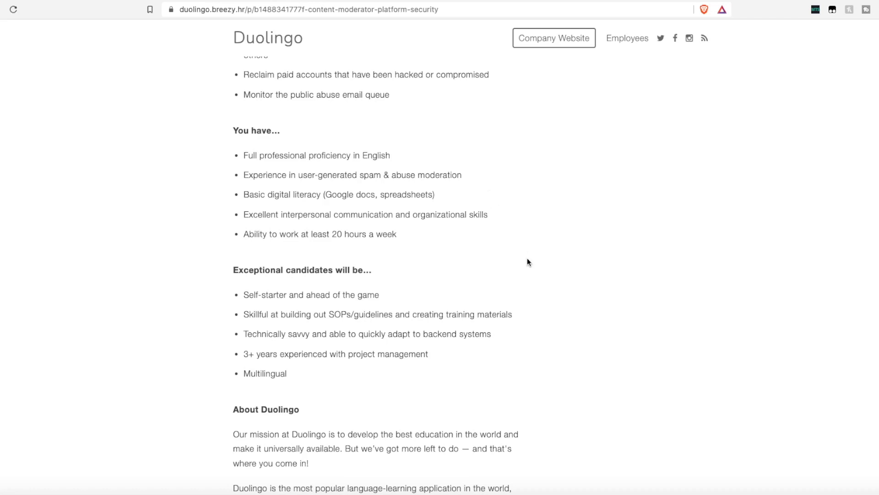
{"action": "scroll", "scroll_direction": "down", "scroll_amount": 3}
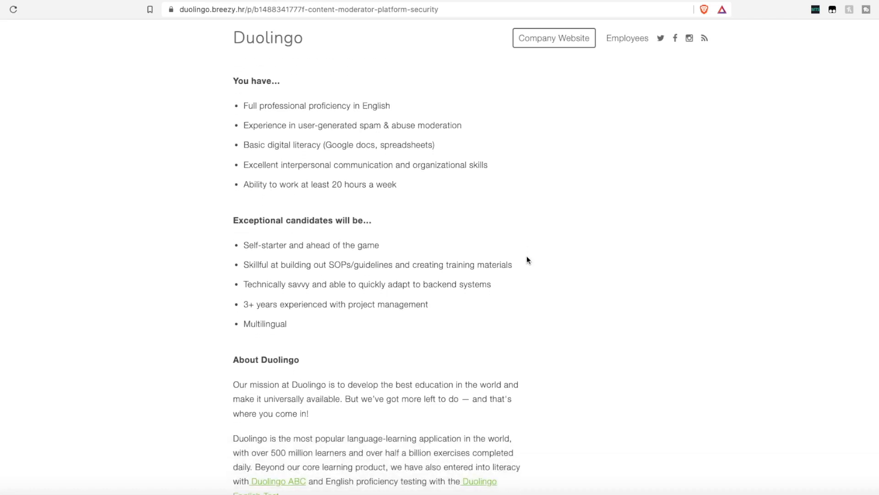
{"action": "mouse_move", "coordinate": [521, 274]}
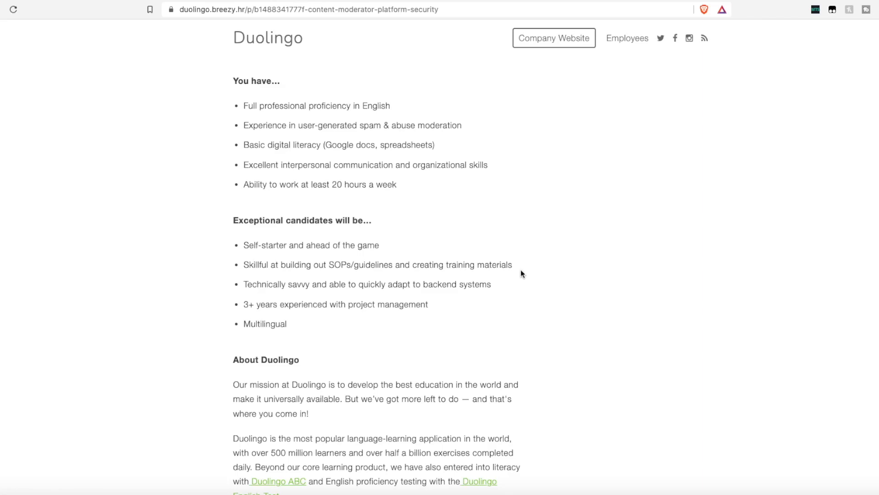
{"action": "scroll", "scroll_direction": "up", "scroll_amount": 3}
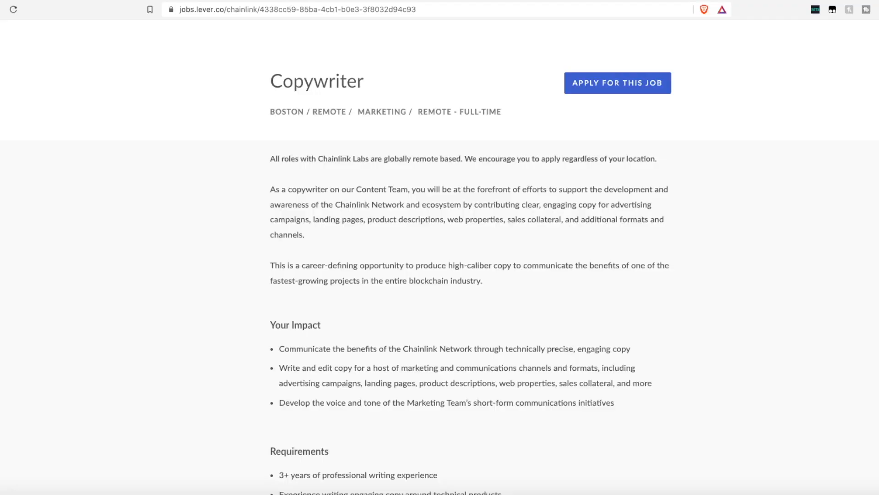
{"action": "mouse_move", "coordinate": [371, 181]}
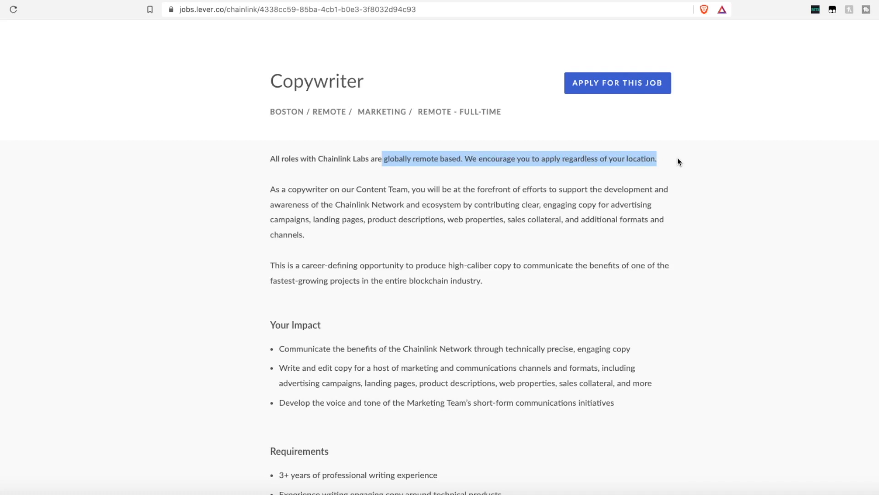
{"action": "mouse_move", "coordinate": [671, 263]}
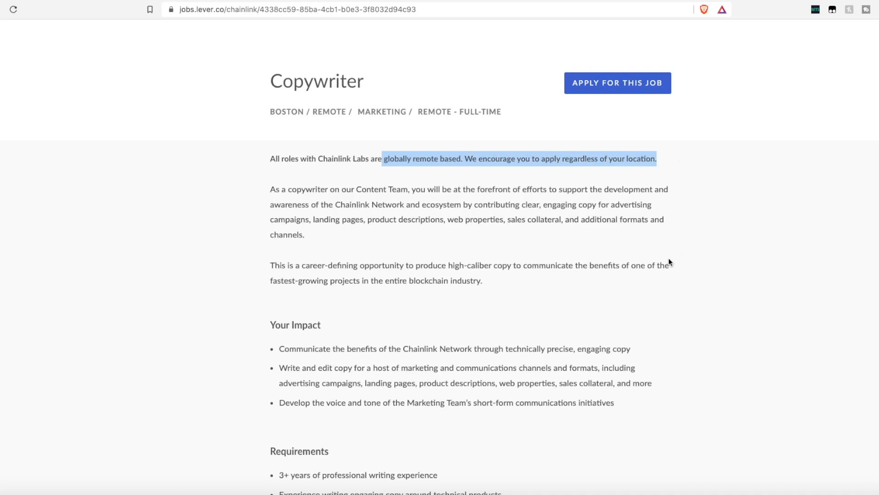
{"action": "mouse_move", "coordinate": [321, 190]}
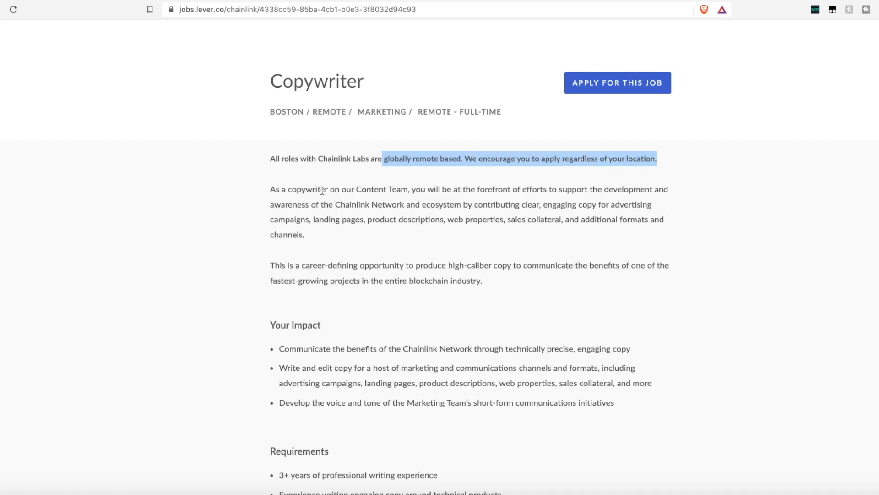
{"action": "mouse_move", "coordinate": [360, 182]}
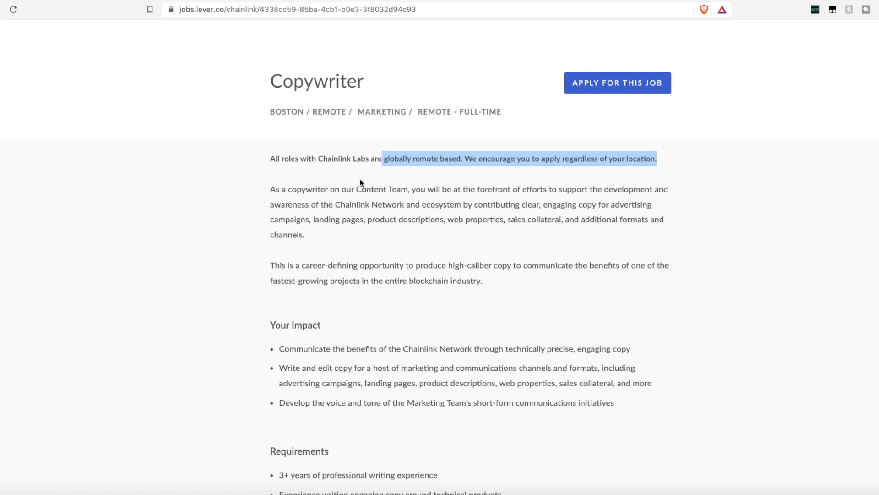
{"action": "mouse_move", "coordinate": [366, 262]}
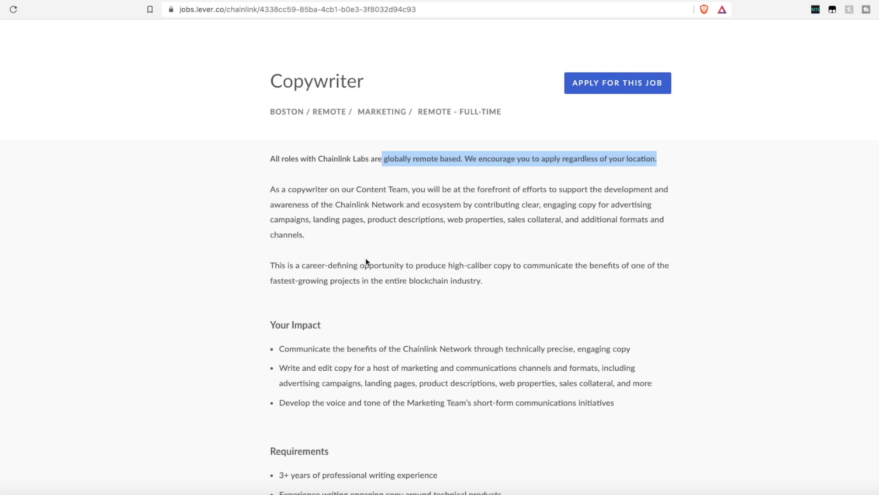
{"action": "scroll", "scroll_direction": "down", "scroll_amount": 3}
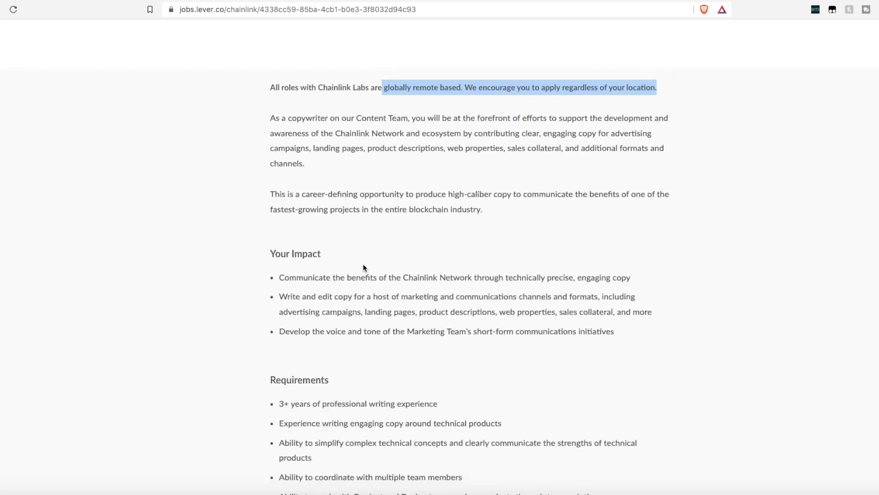
{"action": "mouse_move", "coordinate": [328, 277]}
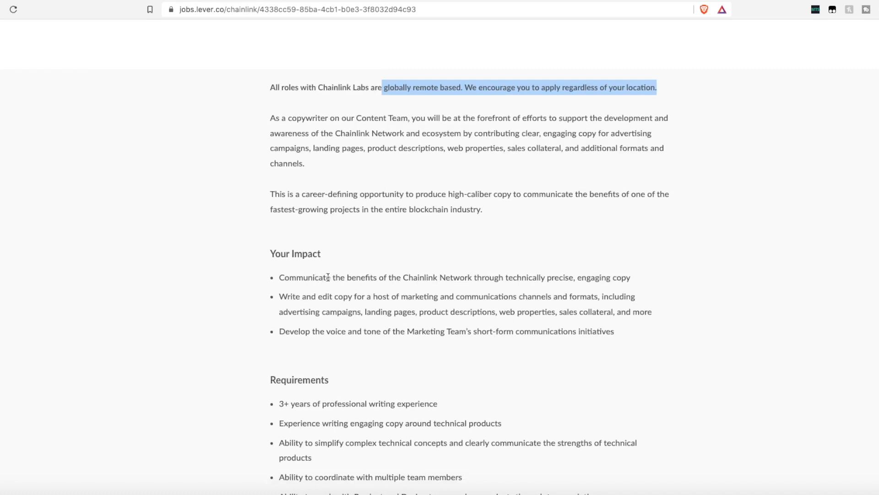
{"action": "mouse_move", "coordinate": [493, 279]}
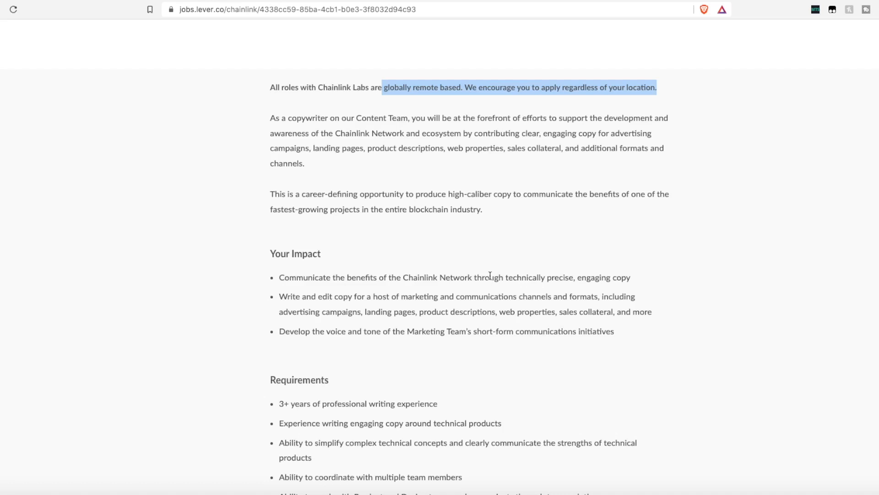
{"action": "scroll", "scroll_direction": "down", "scroll_amount": 3}
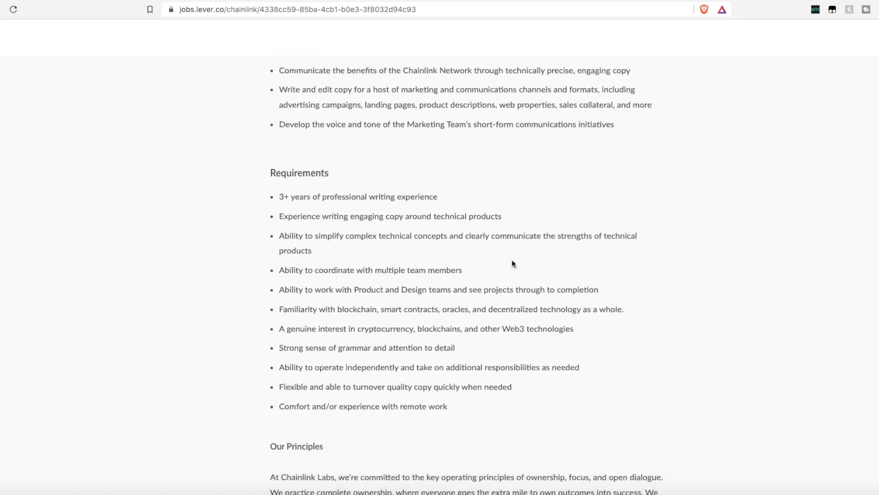
{"action": "mouse_move", "coordinate": [554, 187]}
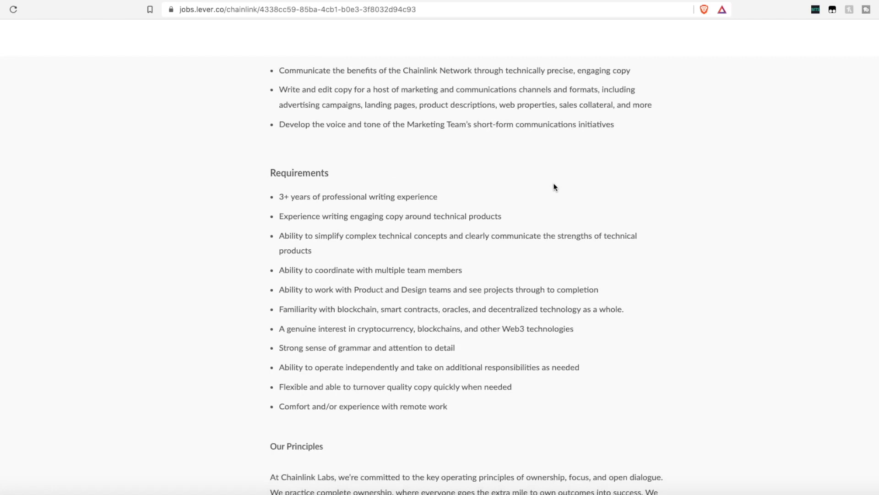
{"action": "mouse_move", "coordinate": [567, 192]}
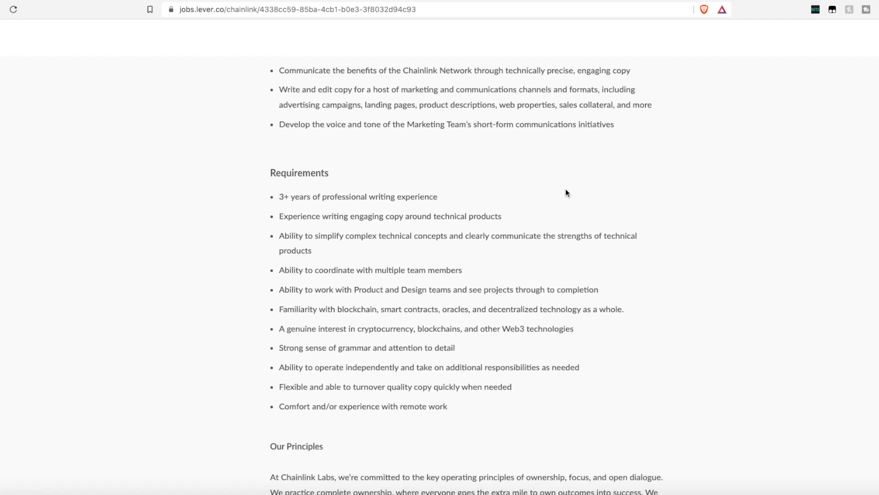
{"action": "scroll", "scroll_direction": "down", "scroll_amount": 3}
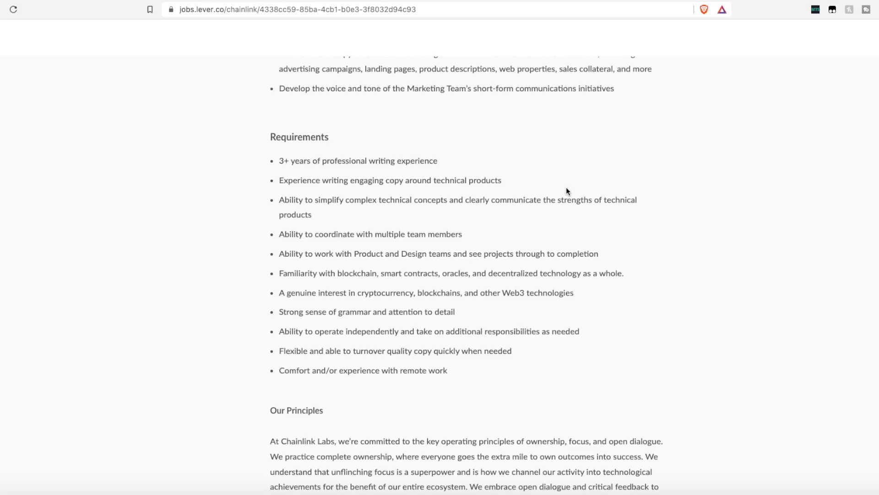
{"action": "mouse_move", "coordinate": [525, 262]}
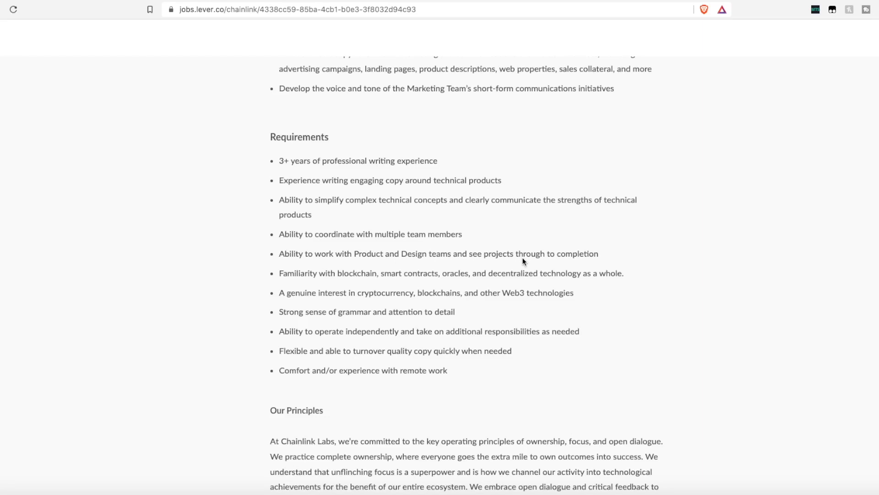
{"action": "scroll", "scroll_direction": "down", "scroll_amount": 3}
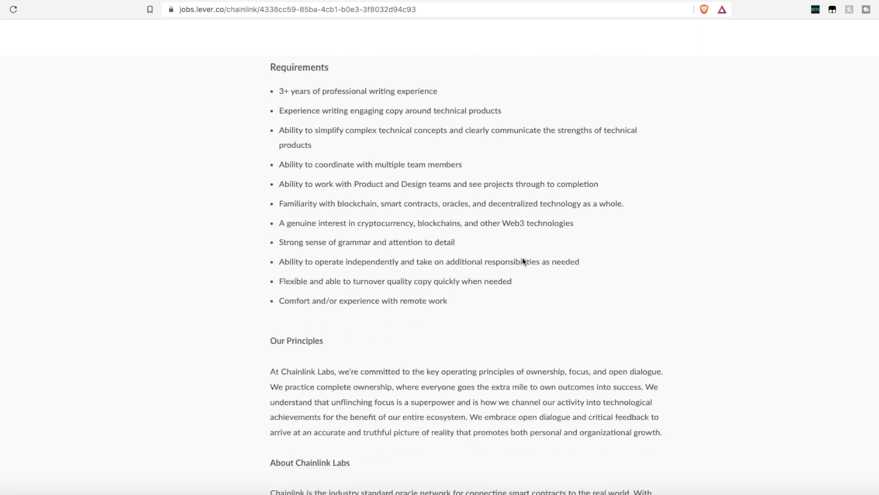
{"action": "scroll", "scroll_direction": "down", "scroll_amount": 3}
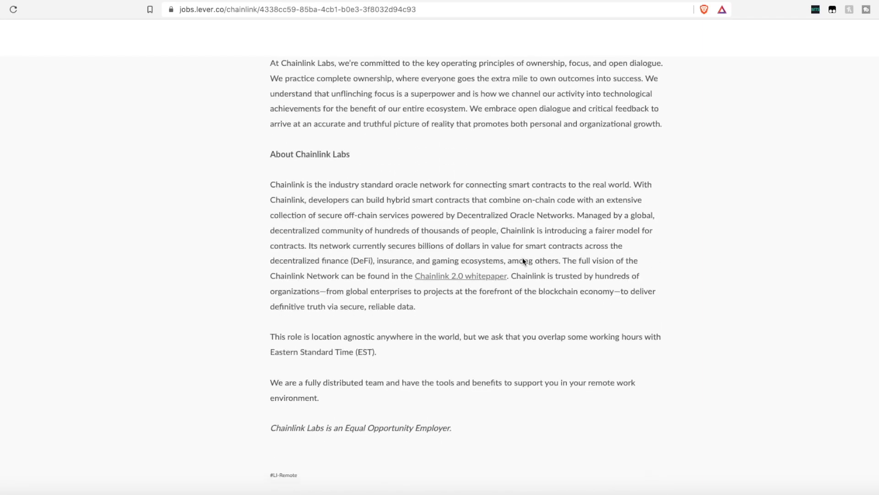
{"action": "scroll", "scroll_direction": "down", "scroll_amount": 3}
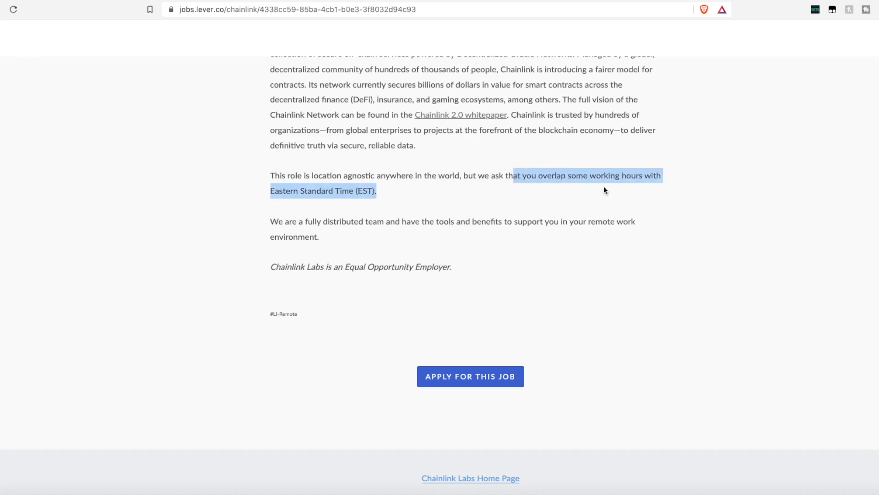
{"action": "scroll", "scroll_direction": "up", "scroll_amount": 3}
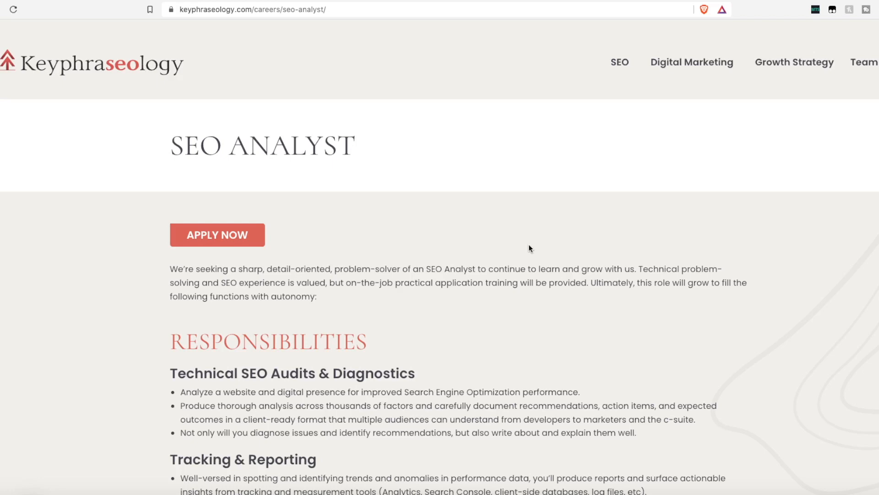
{"action": "scroll", "scroll_direction": "down", "scroll_amount": 3}
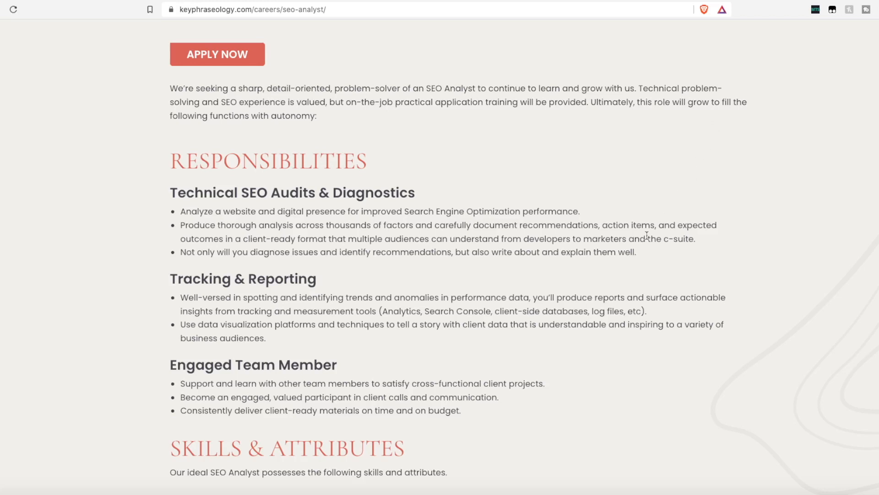
{"action": "scroll", "scroll_direction": "down", "scroll_amount": 3}
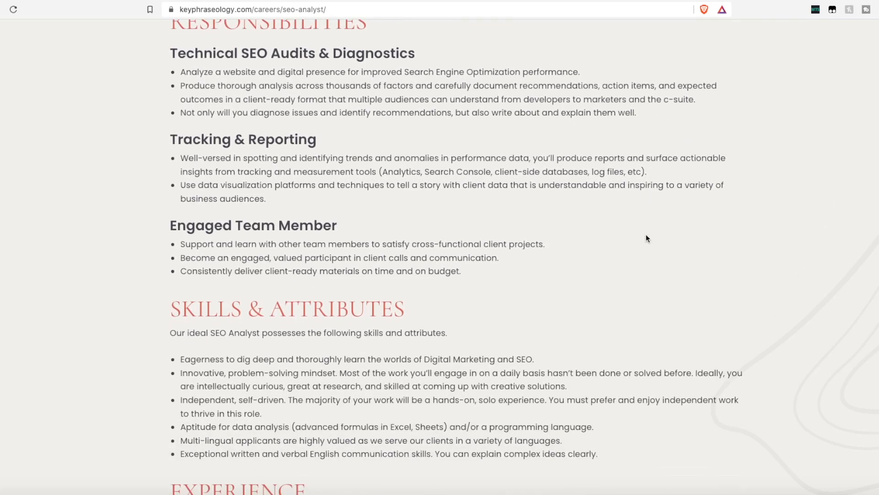
{"action": "scroll", "scroll_direction": "down", "scroll_amount": 3}
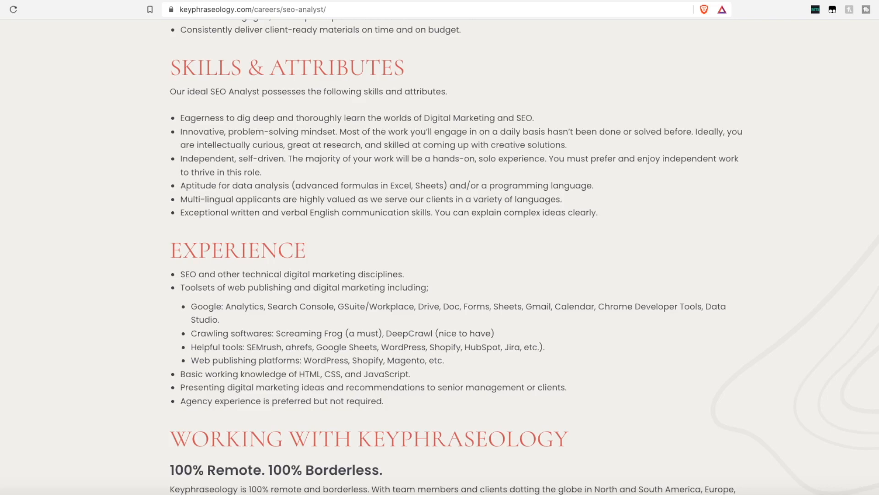
{"action": "mouse_move", "coordinate": [849, 321]}
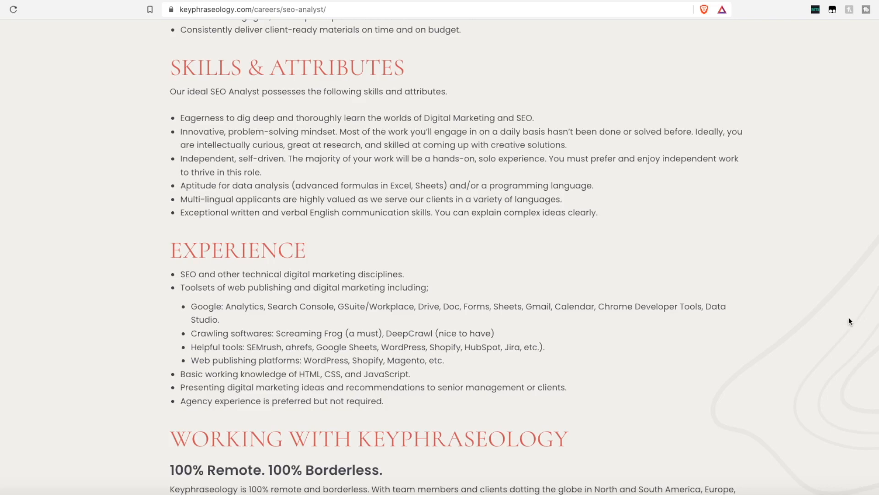
{"action": "scroll", "scroll_direction": "down", "scroll_amount": 3}
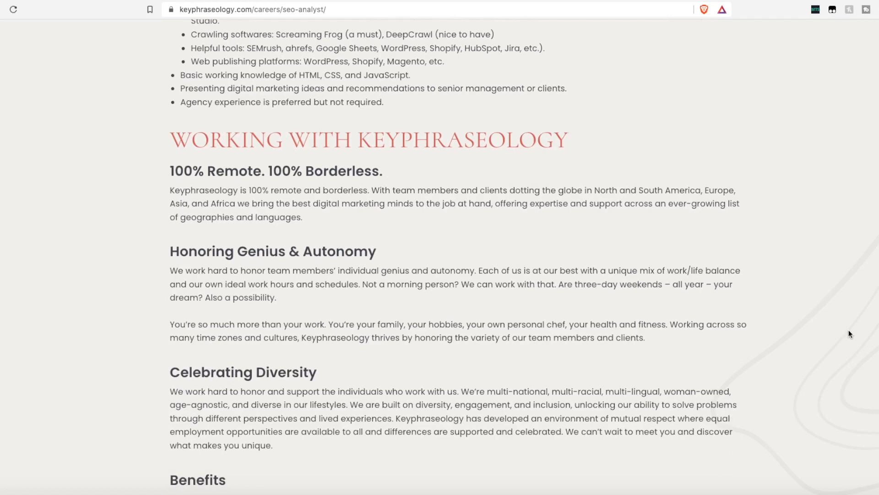
{"action": "mouse_move", "coordinate": [295, 177]}
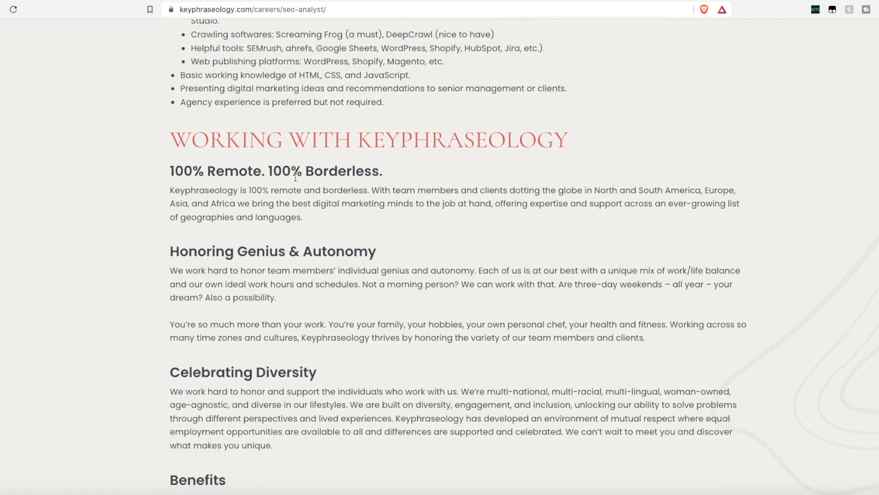
{"action": "scroll", "scroll_direction": "down", "scroll_amount": 3}
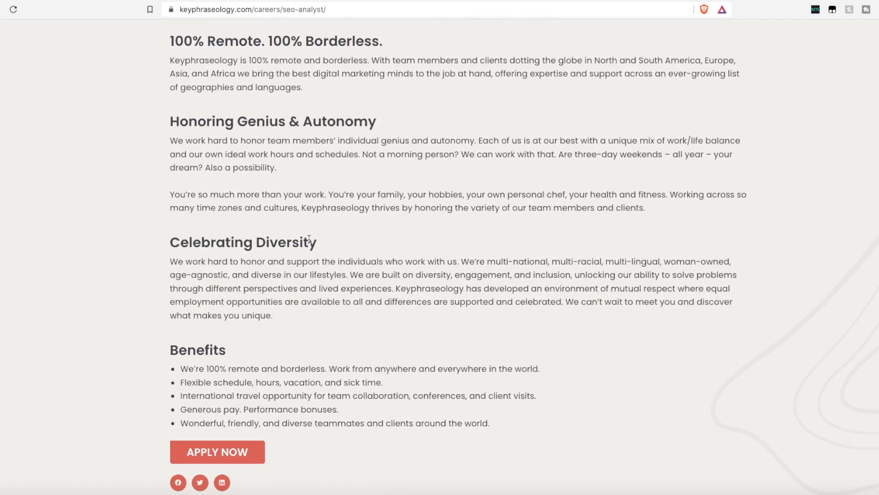
{"action": "scroll", "scroll_direction": "down", "scroll_amount": 3}
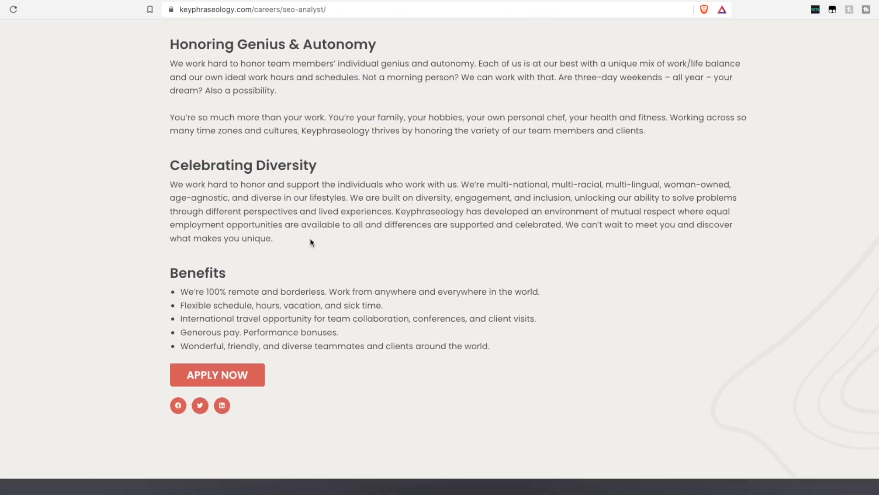
{"action": "mouse_move", "coordinate": [178, 310]}
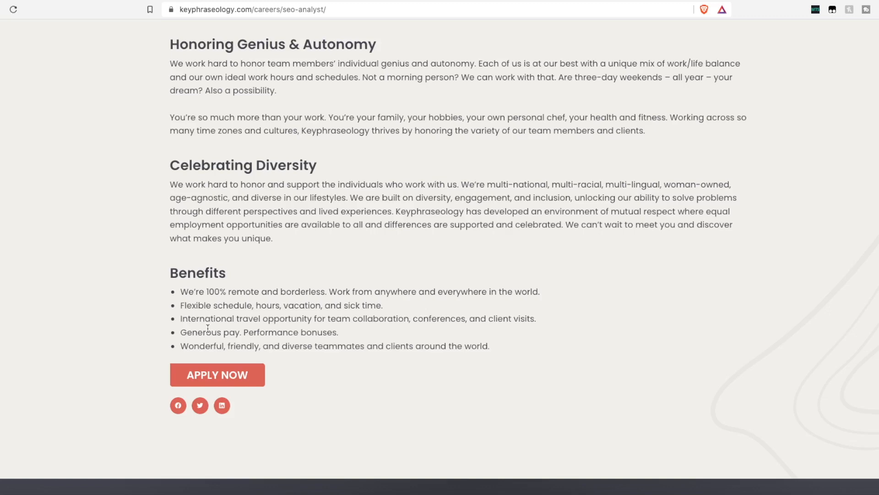
{"action": "scroll", "scroll_direction": "up", "scroll_amount": 3}
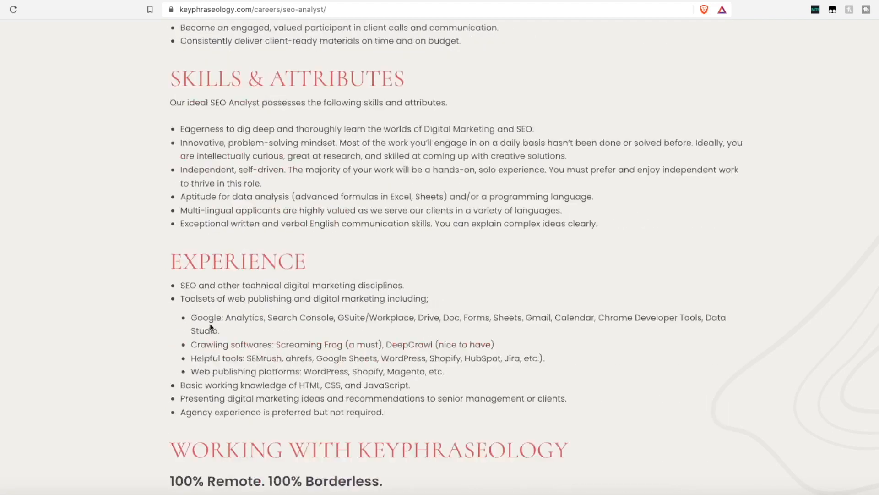
{"action": "scroll", "scroll_direction": "up", "scroll_amount": 3}
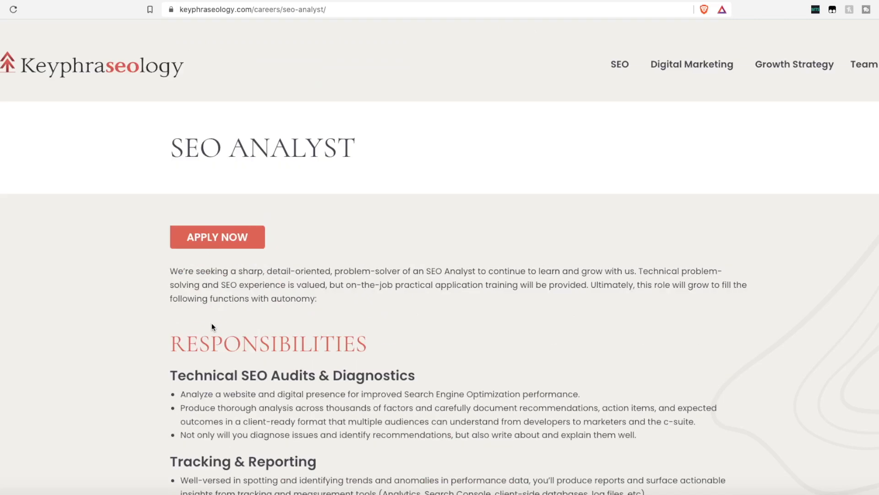